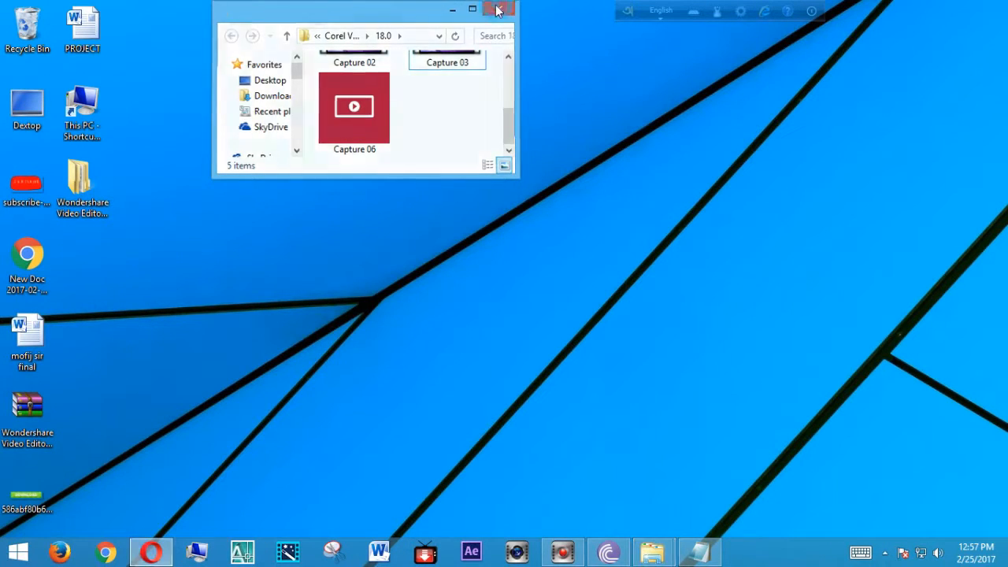
# - Close the Corel capture recordings folder window
pyautogui.click(497, 9)
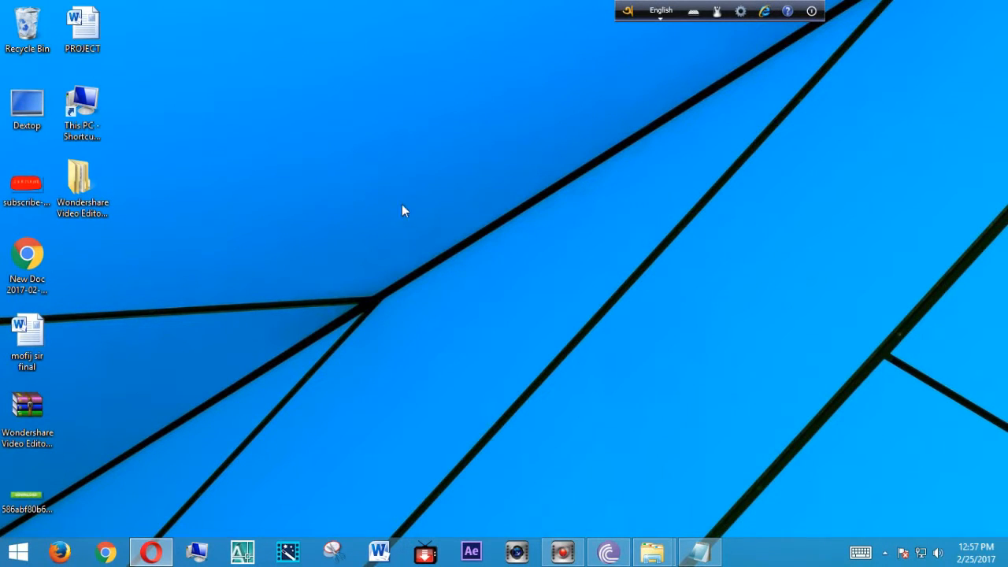
pyautogui.moveTo(741, 204)
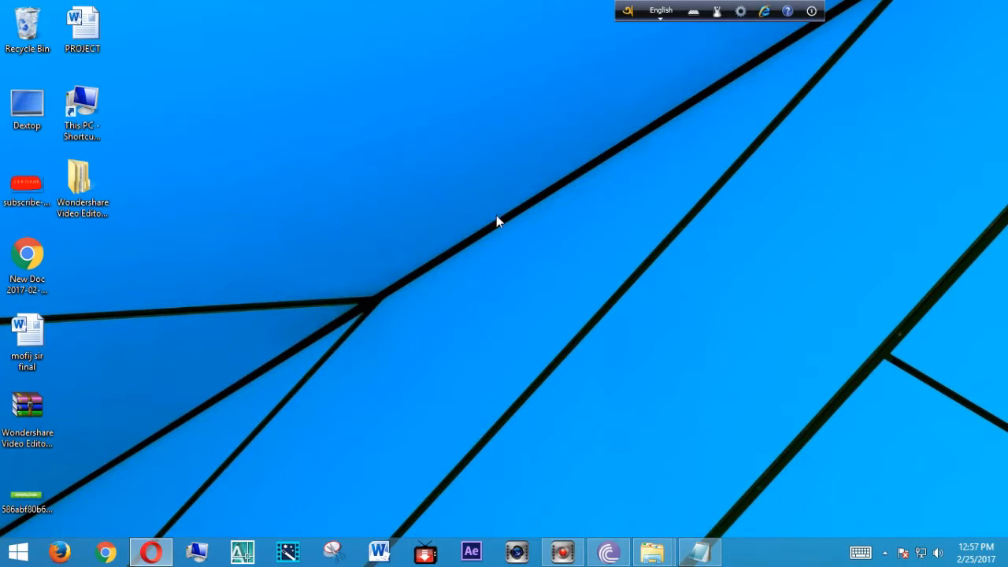
pyautogui.moveTo(388, 236)
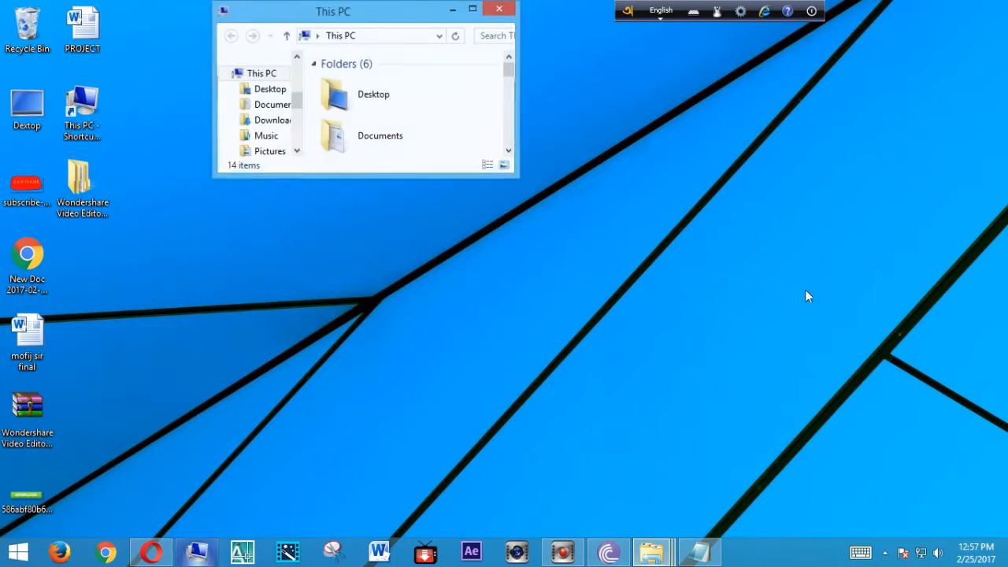
# - Maximize This PC, open the SWAPNIL (I:) drive and select System Volume Information
pyautogui.click(481, 9)
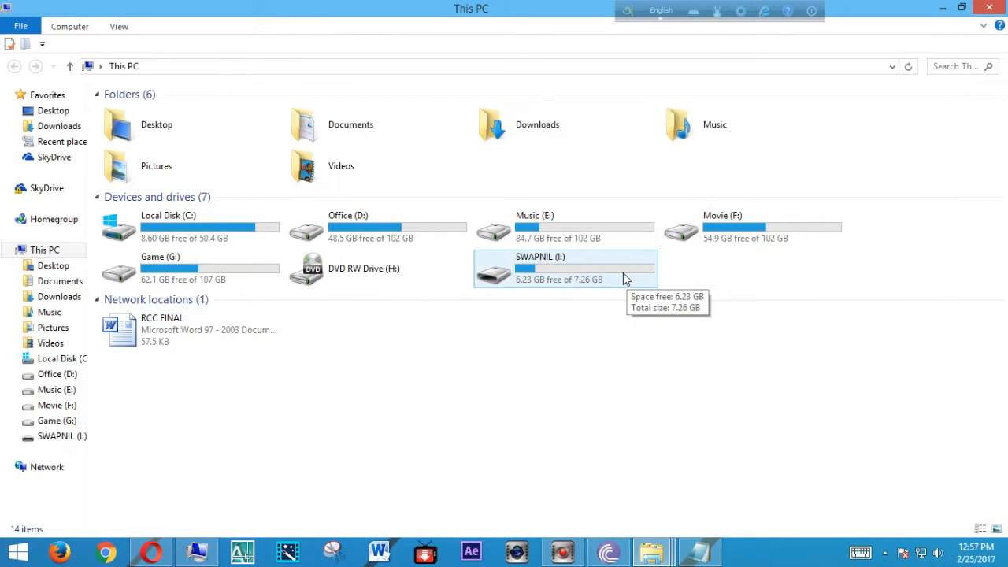
pyautogui.doubleClick(534, 268)
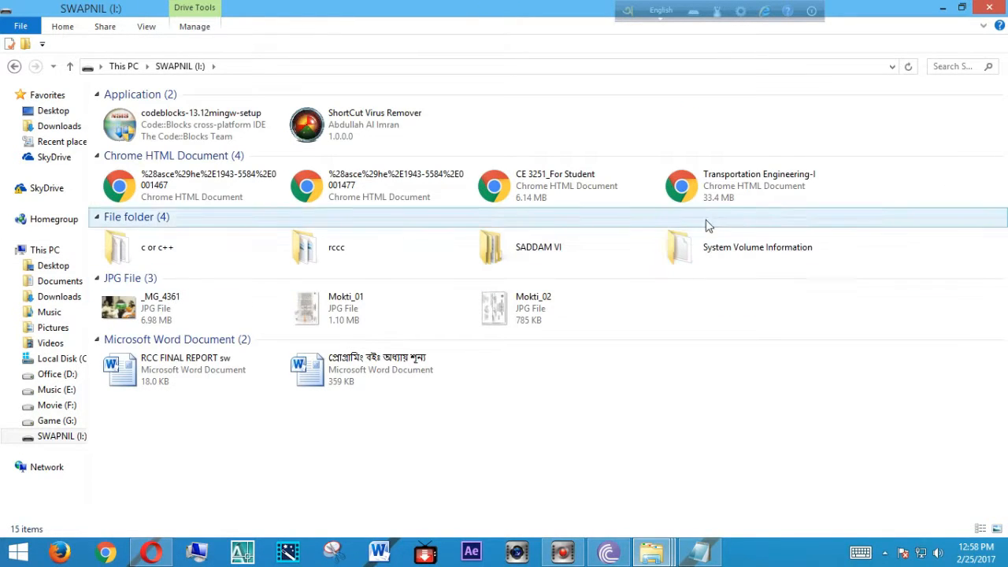
pyautogui.click(752, 185)
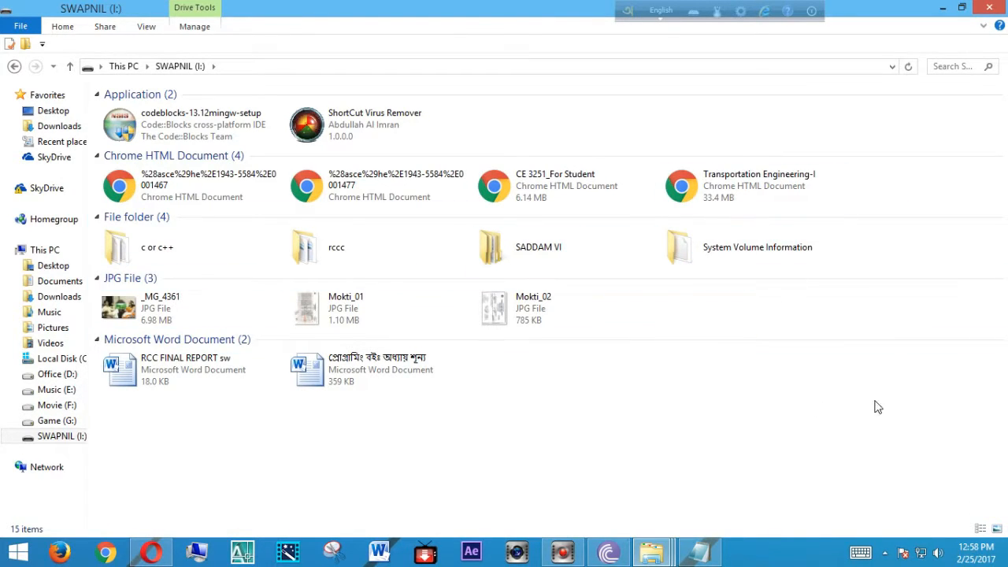
pyautogui.click(757, 246)
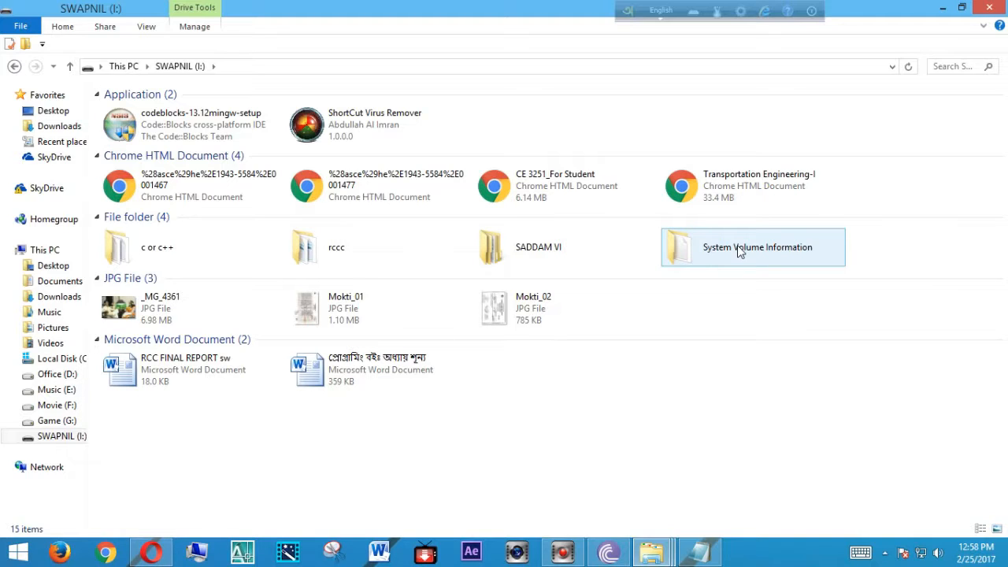
pyautogui.moveTo(736, 271)
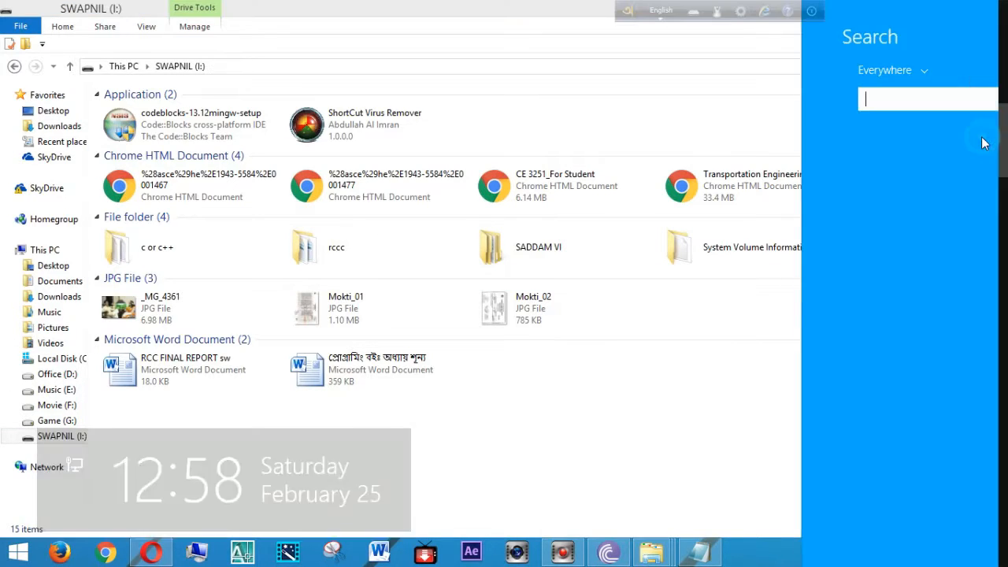
# - Launch Command Prompt via a 'cmd' search and nudge its window right
pyautogui.write('cmd')
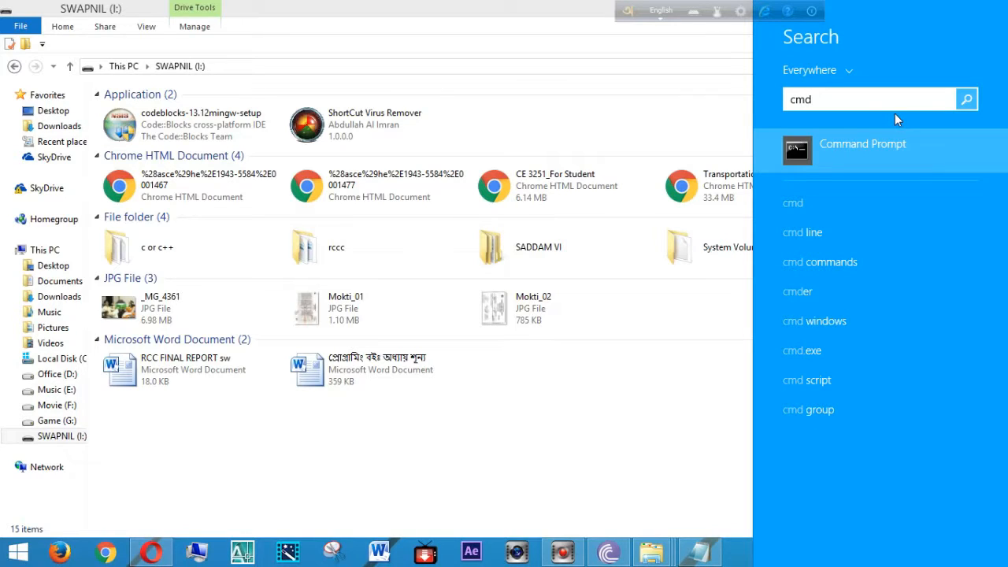
pyautogui.click(863, 148)
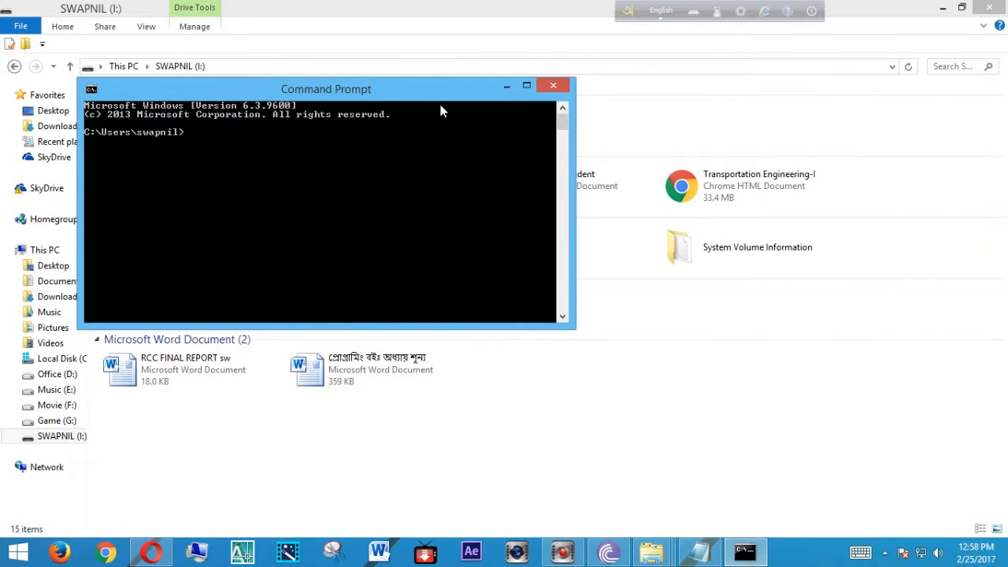
pyautogui.moveTo(325, 88); pyautogui.dragTo(374, 81)
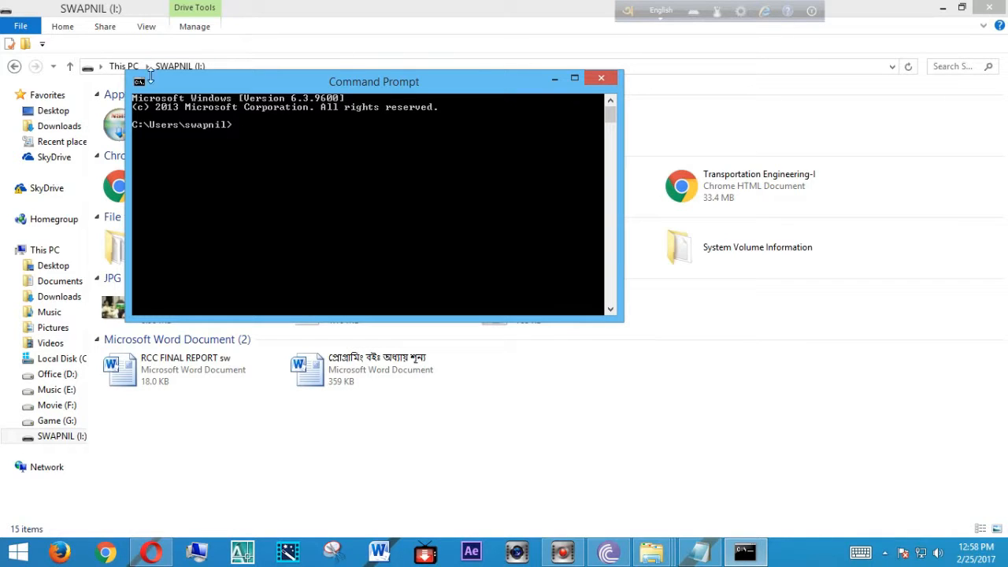
pyautogui.moveTo(284, 71)
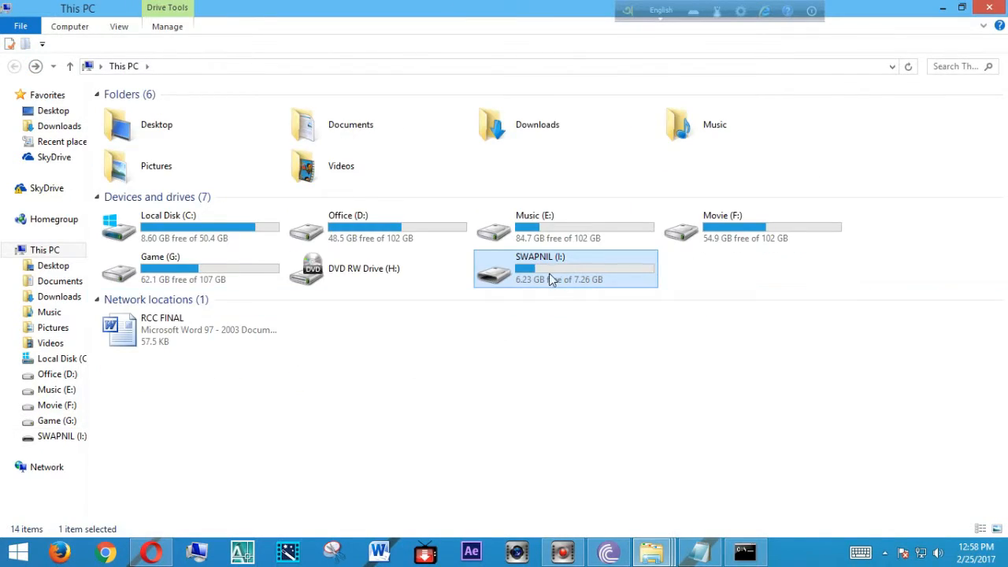
pyautogui.moveTo(562, 268)
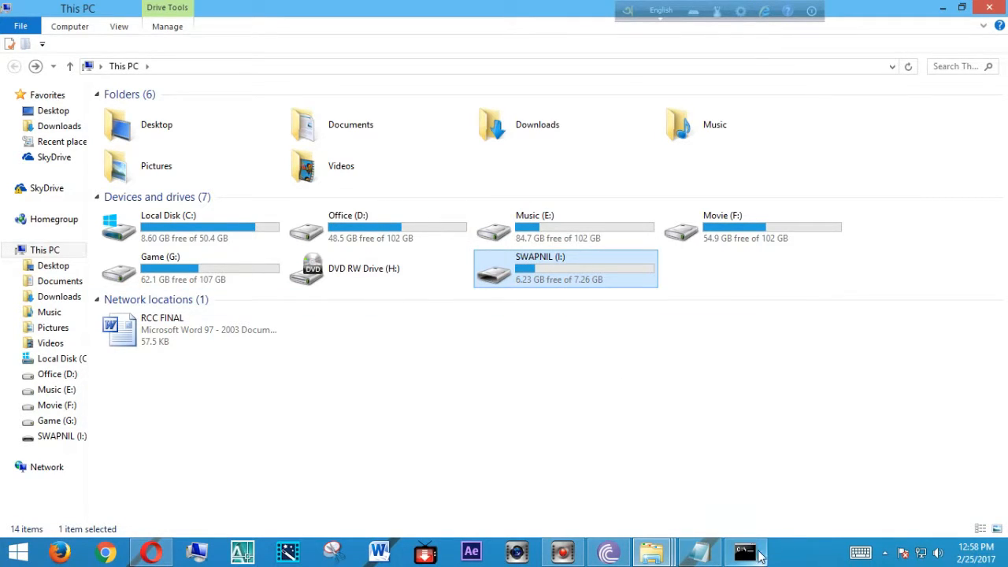
# - Bring Command Prompt forward and switch the working drive to I:
pyautogui.click(744, 550)
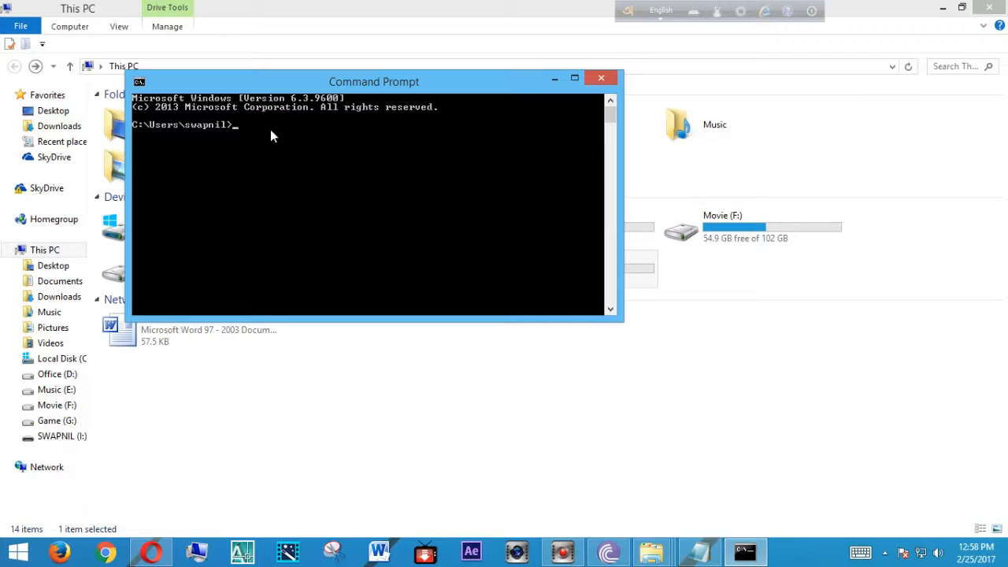
pyautogui.write('i:')
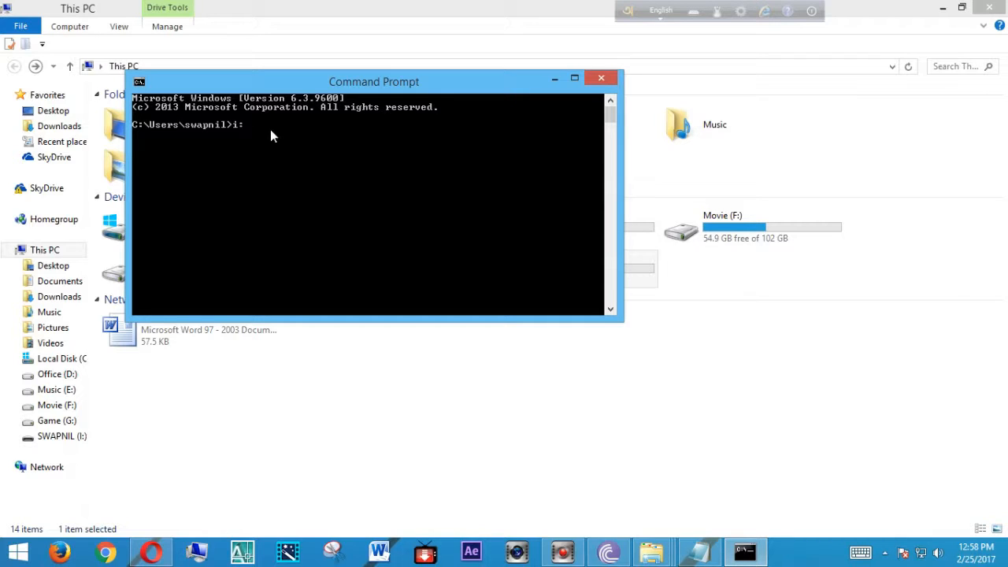
pyautogui.press('Enter')
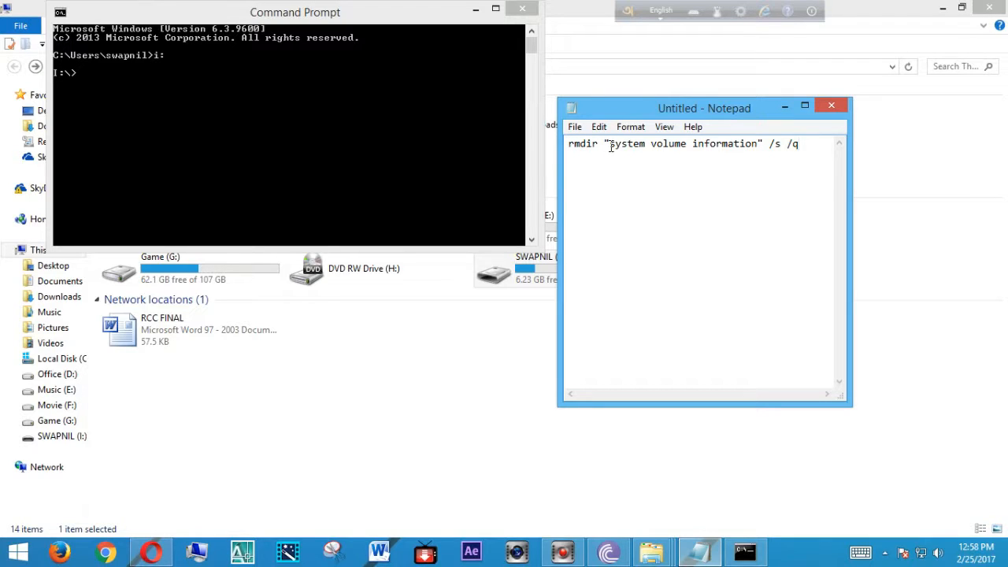
pyautogui.moveTo(722, 151)
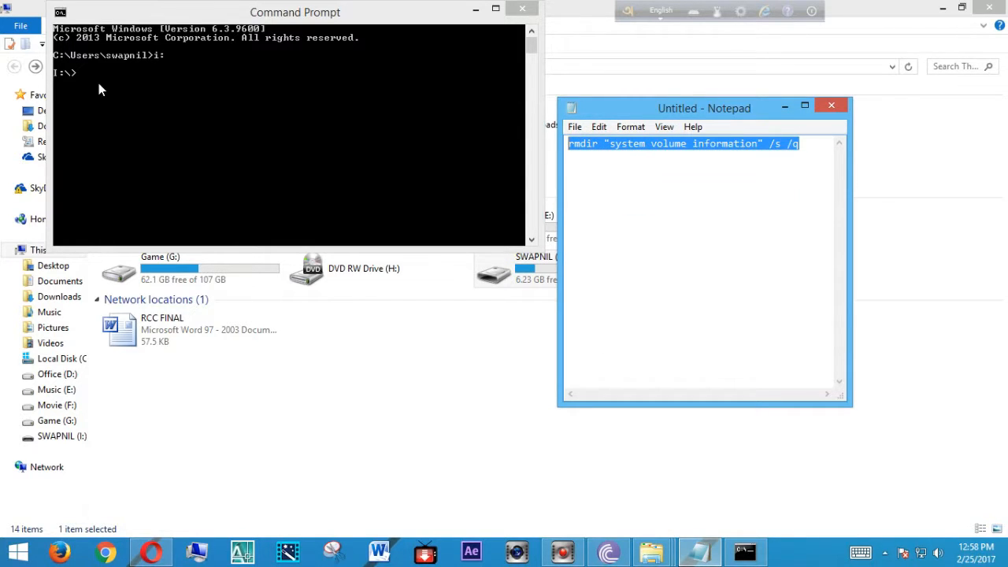
# - Paste the rmdir "system volume information" /s /q command into the restored console
pyautogui.rightClick(103, 90)
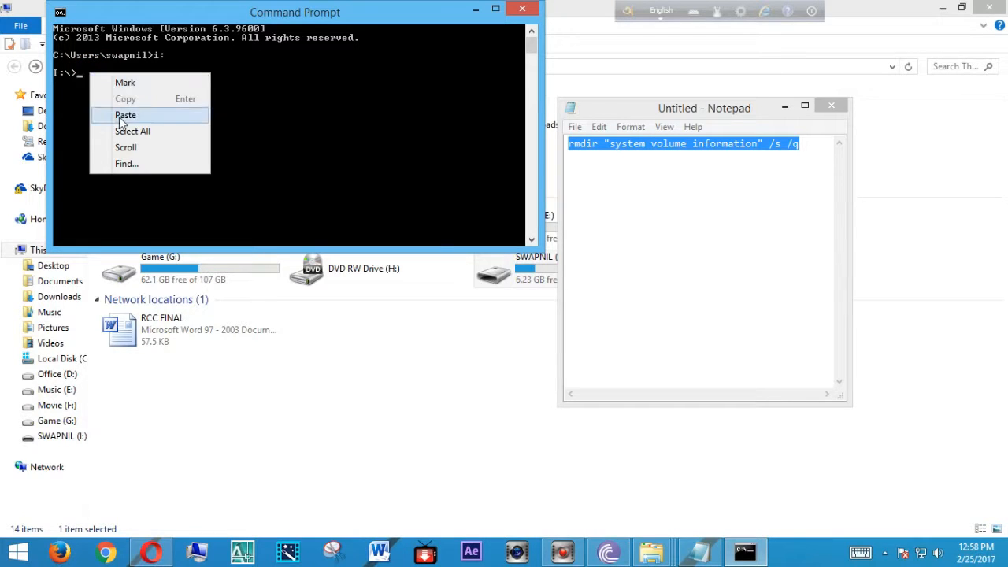
pyautogui.click(125, 115)
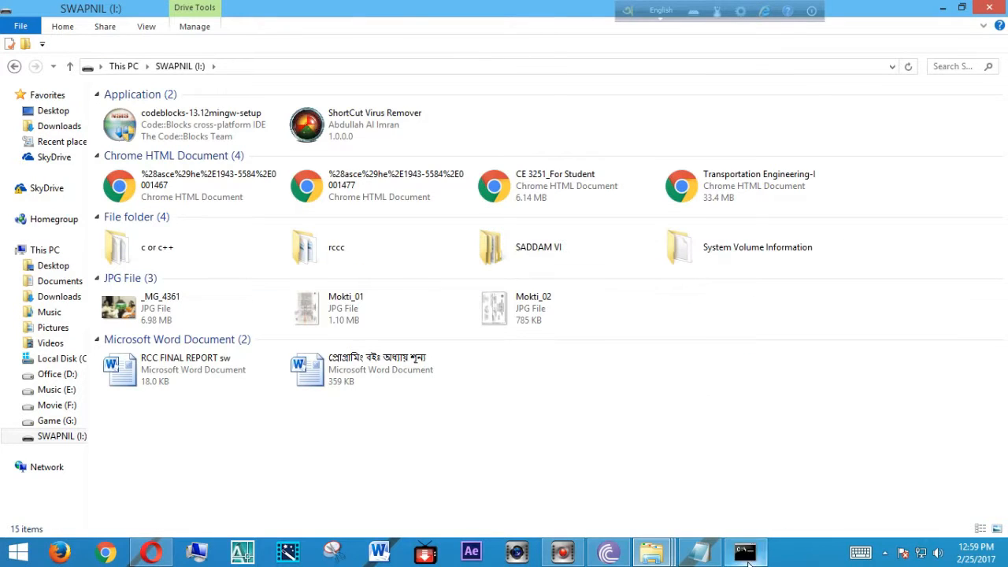
pyautogui.click(744, 552)
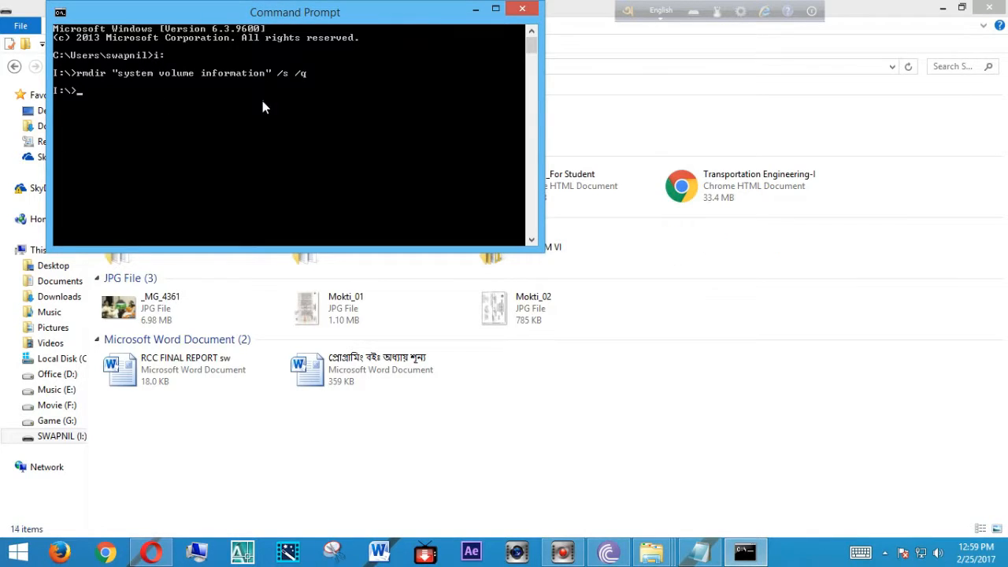
pyautogui.moveTo(417, 122)
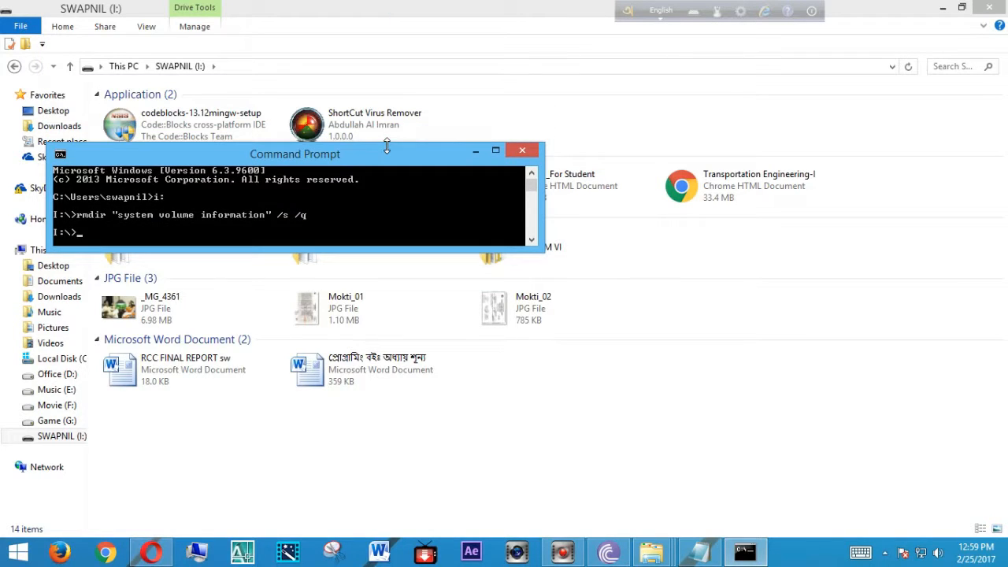
# - Move the console aside to confirm I: shows three folders, then move it back
pyautogui.moveTo(295, 154); pyautogui.dragTo(490, 457)
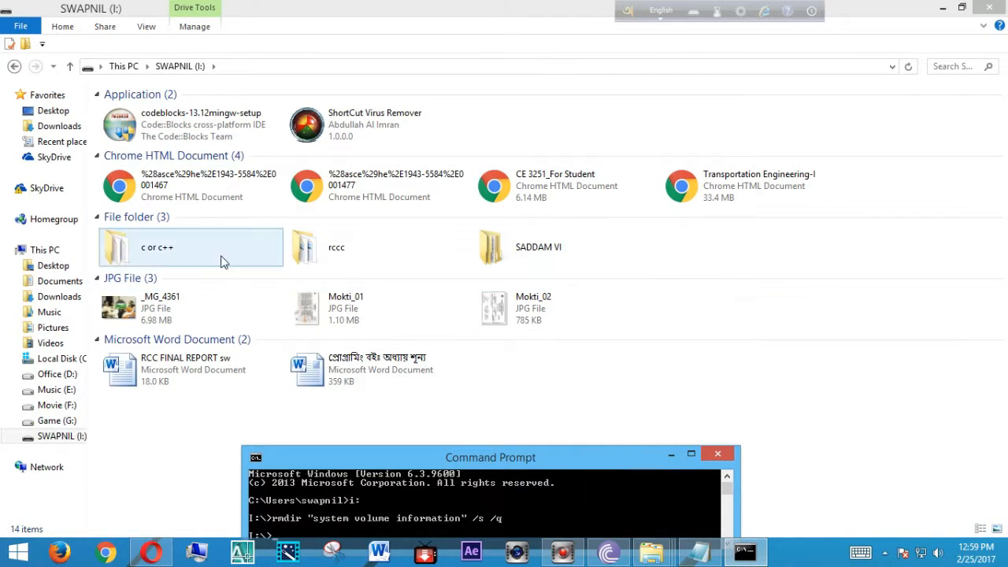
pyautogui.moveTo(431, 54)
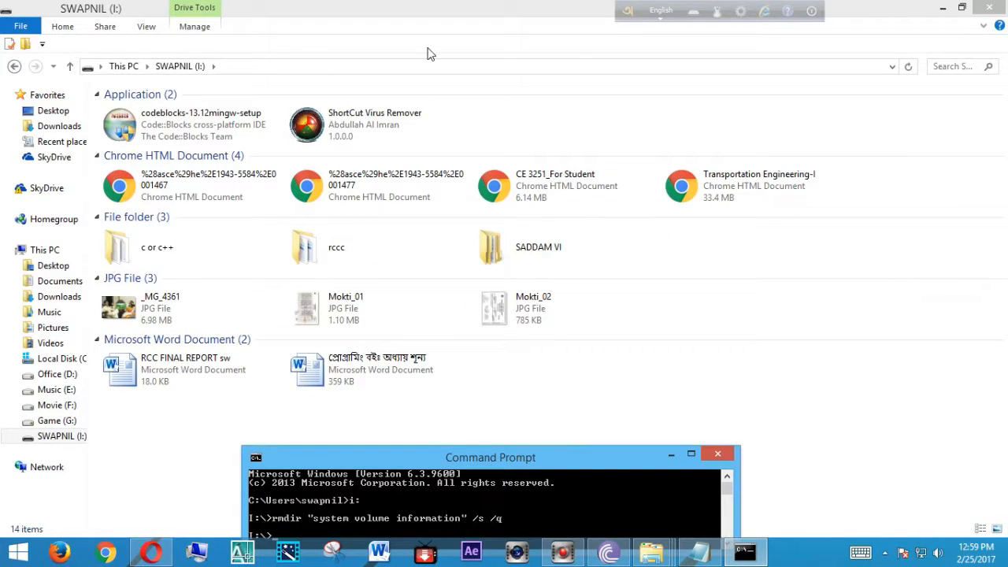
pyautogui.moveTo(587, 465)
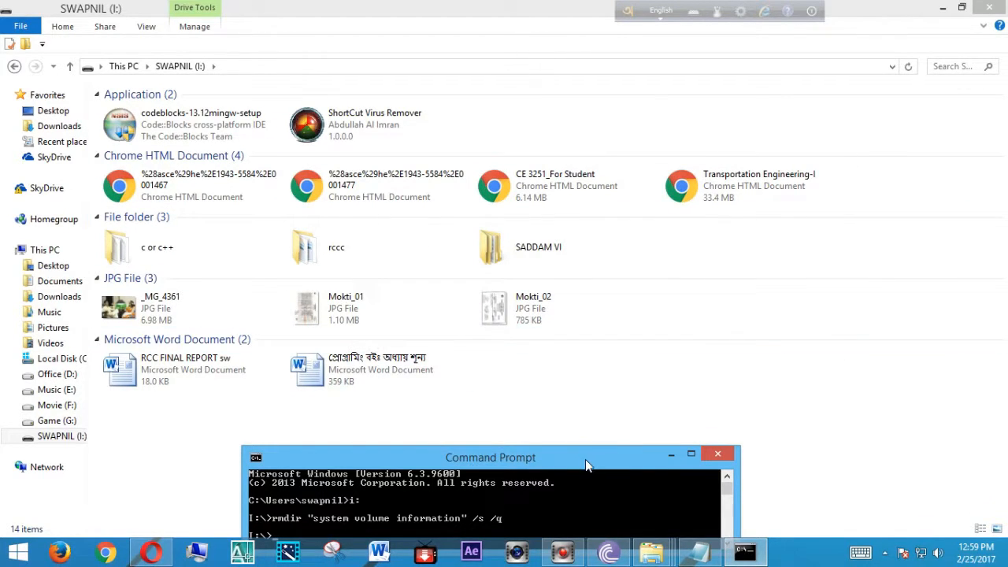
pyautogui.moveTo(490, 456); pyautogui.dragTo(463, 295)
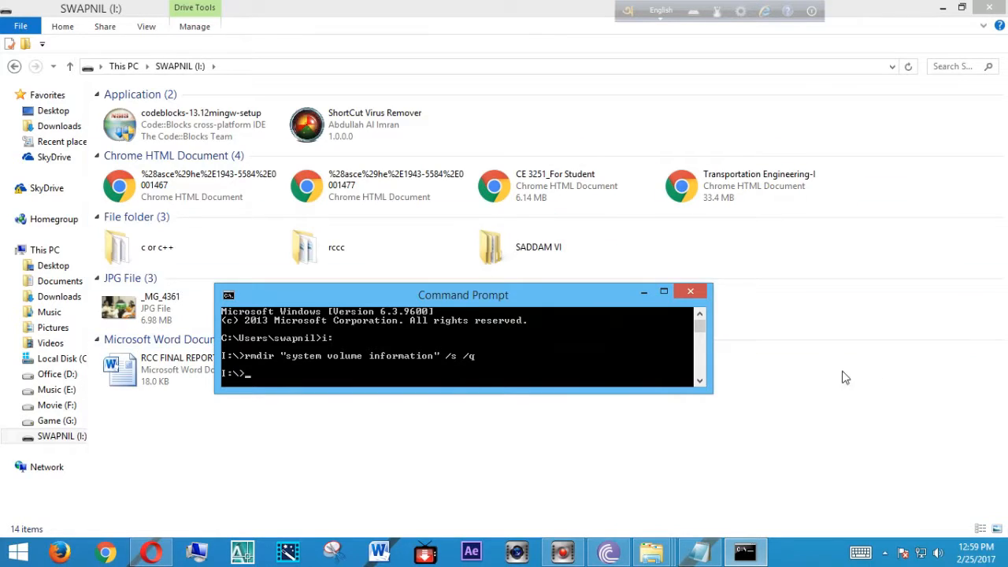